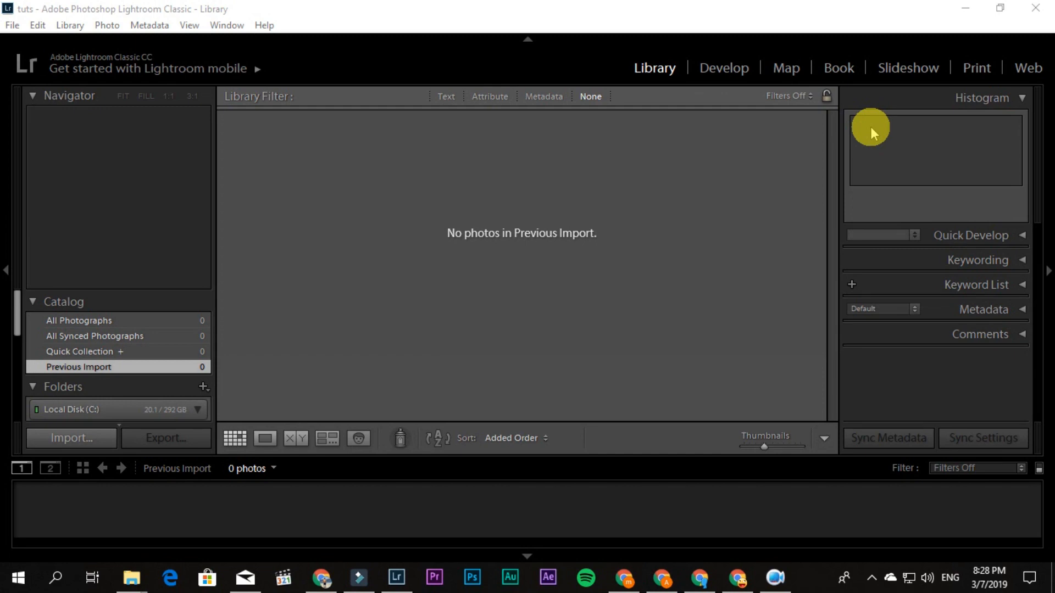
mouse_move(171, 583)
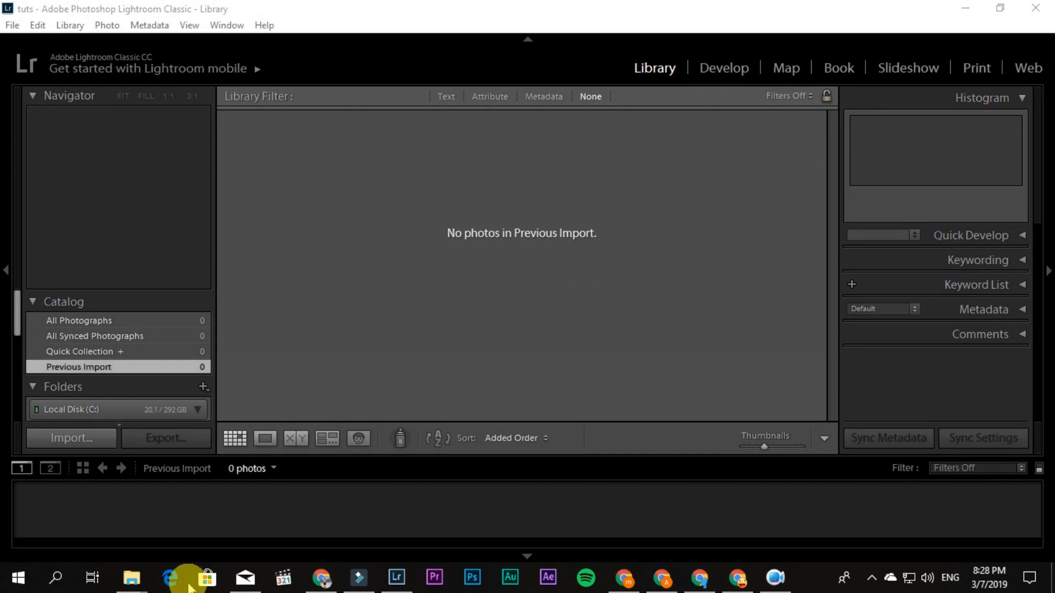
Drag DJI_20190120_071120.mp4 from File Explorer into the Library grid and import it
click(132, 579)
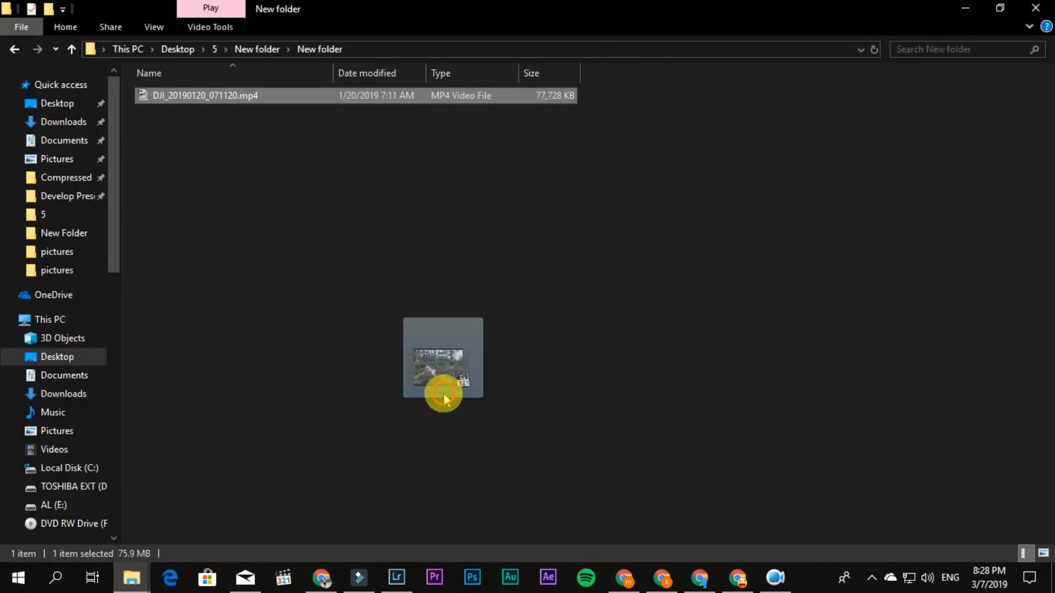
click(397, 576)
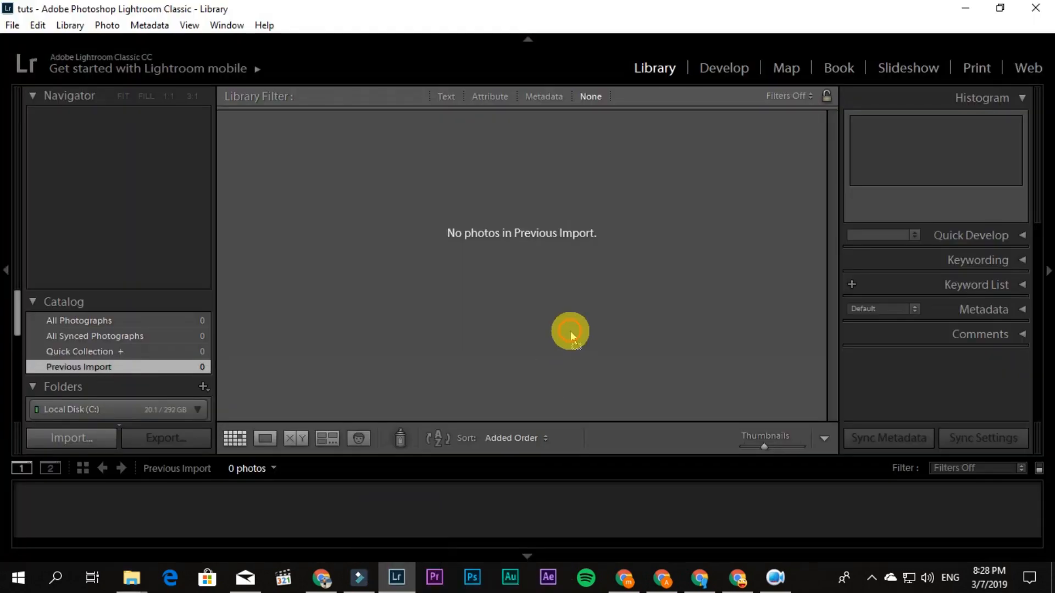
click(70, 438)
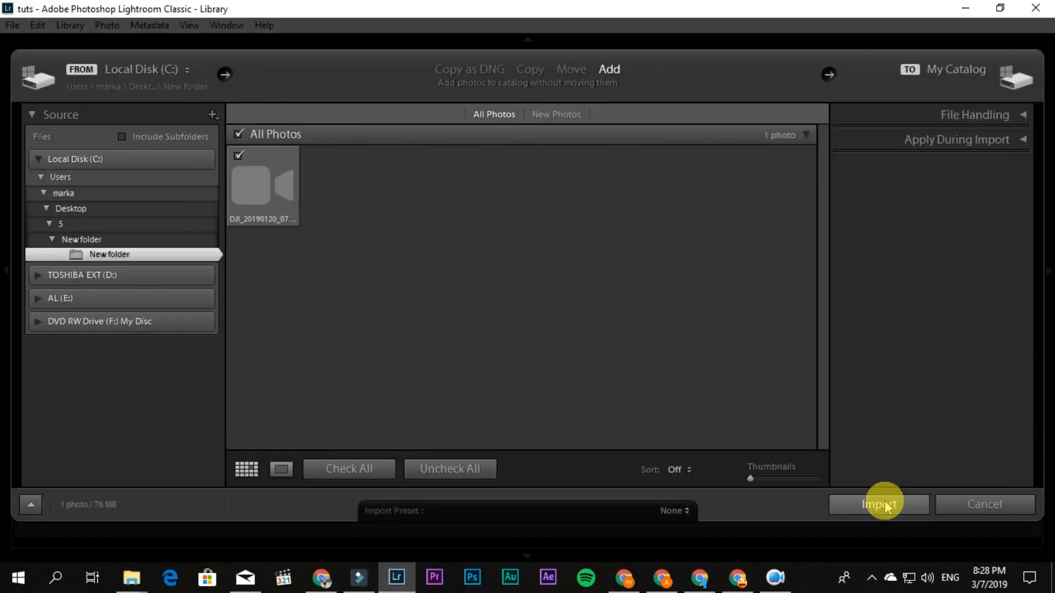
click(878, 504)
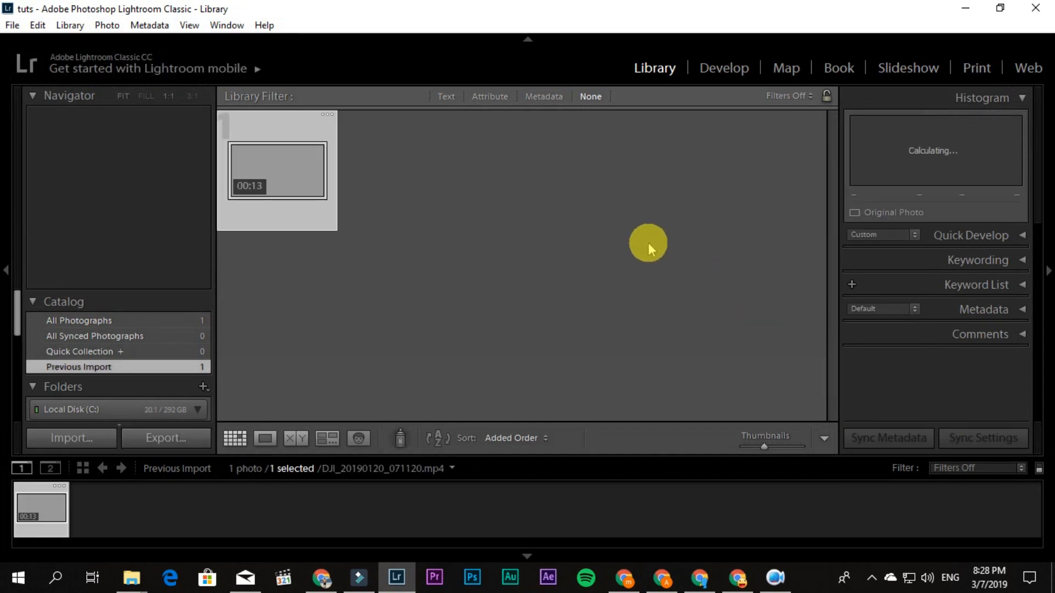
mouse_move(594, 246)
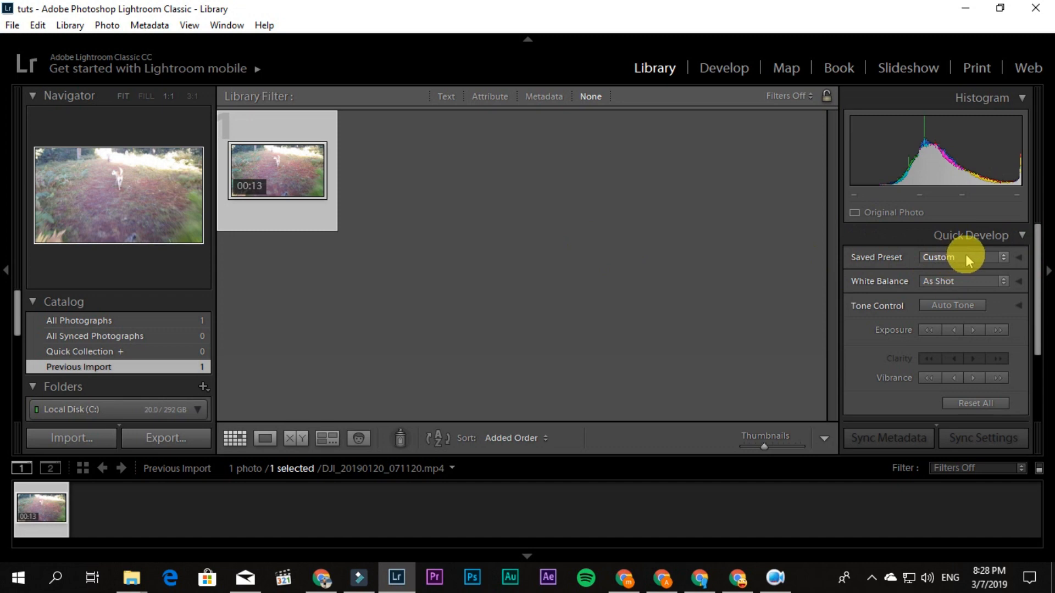
Open the Quick Develop Saved Preset list to choose the macky travel preset
click(962, 257)
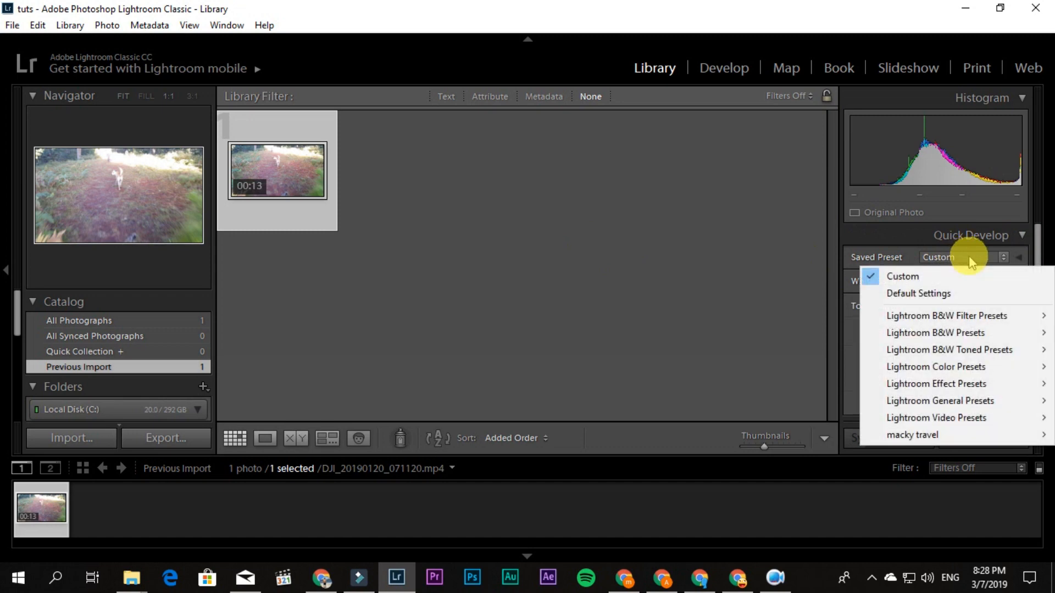
mouse_move(937, 293)
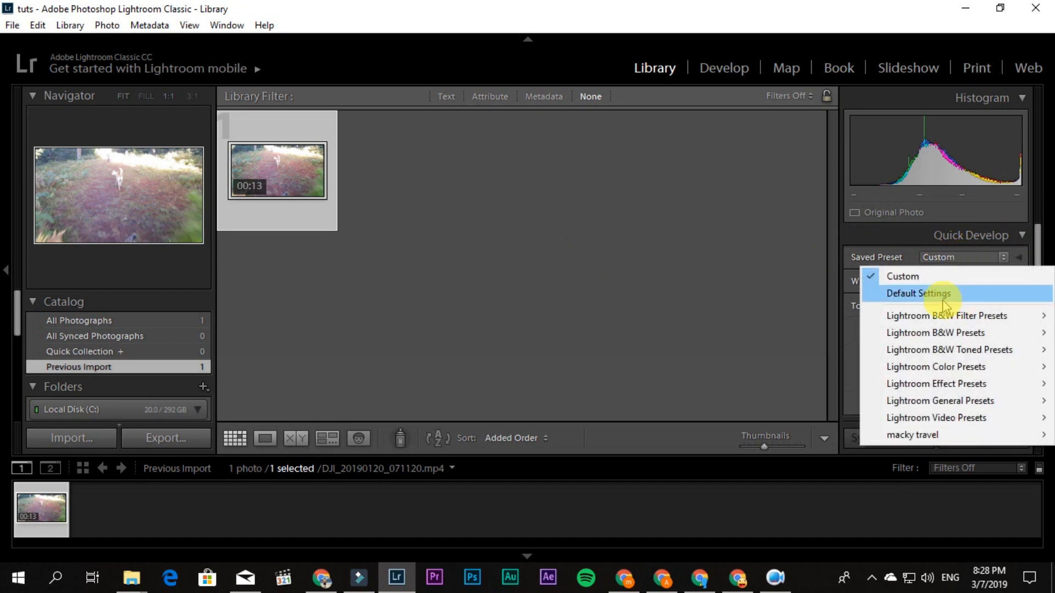
mouse_move(932, 440)
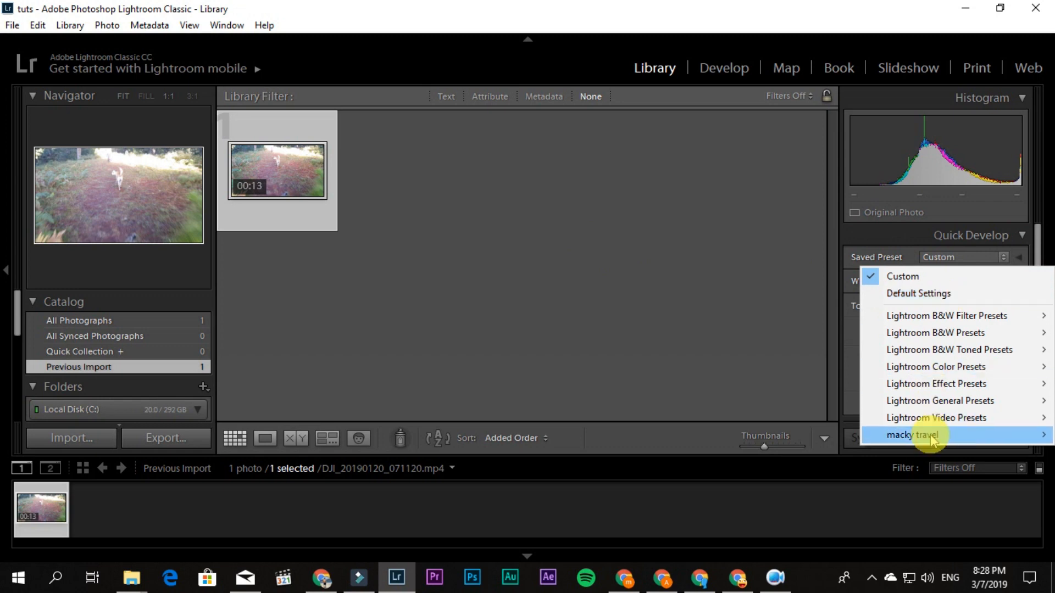
mouse_move(932, 435)
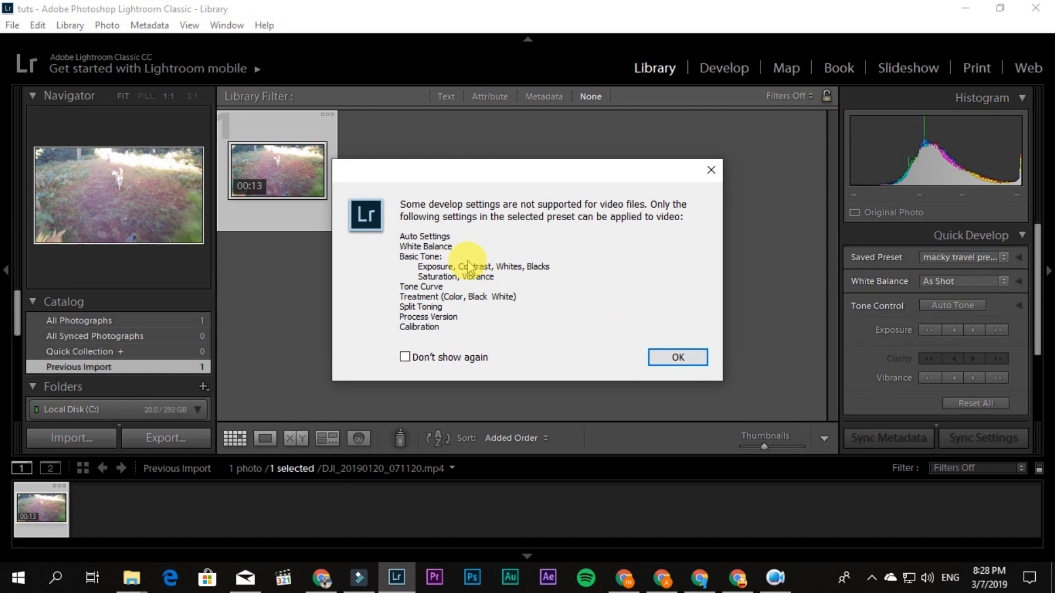
mouse_move(547, 217)
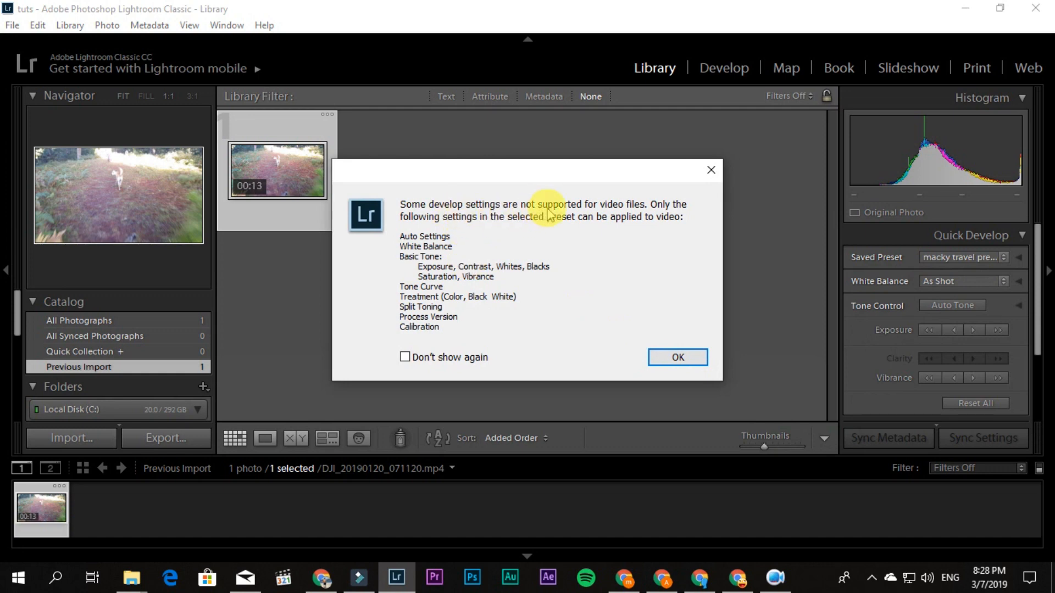
mouse_move(658, 217)
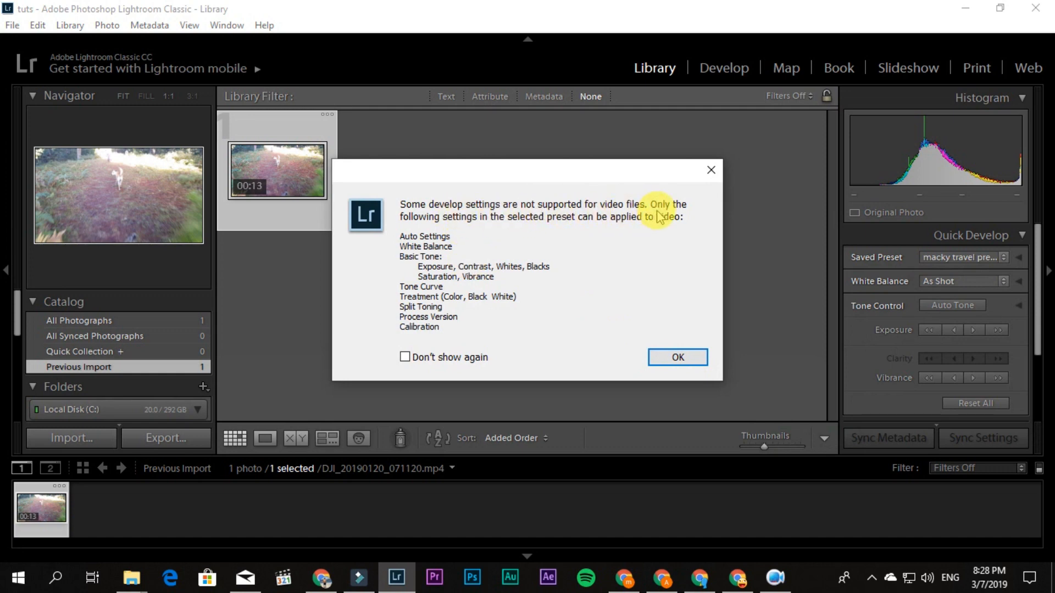
mouse_move(586, 227)
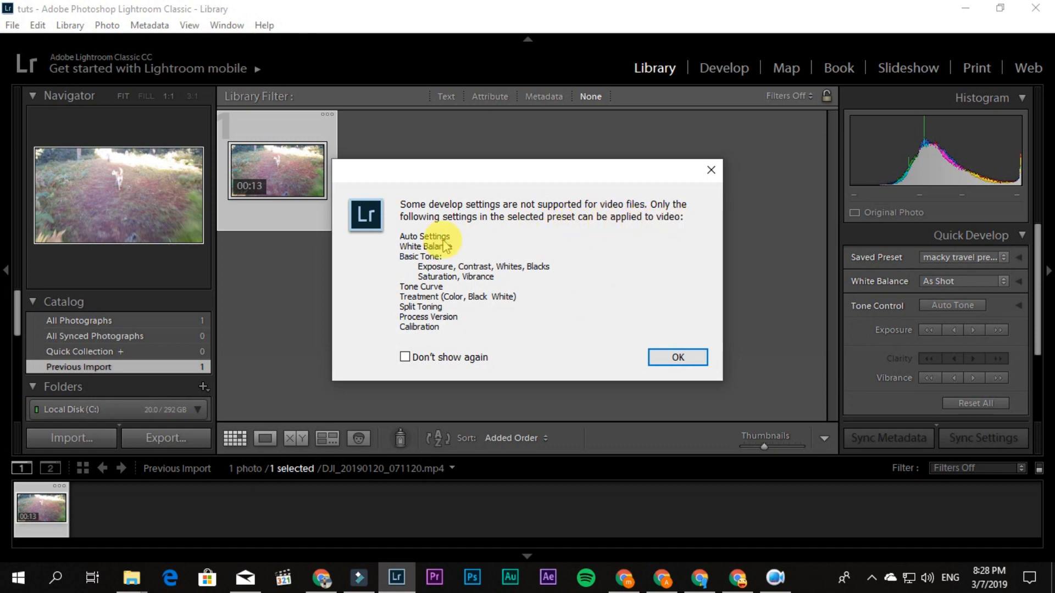
mouse_move(540, 277)
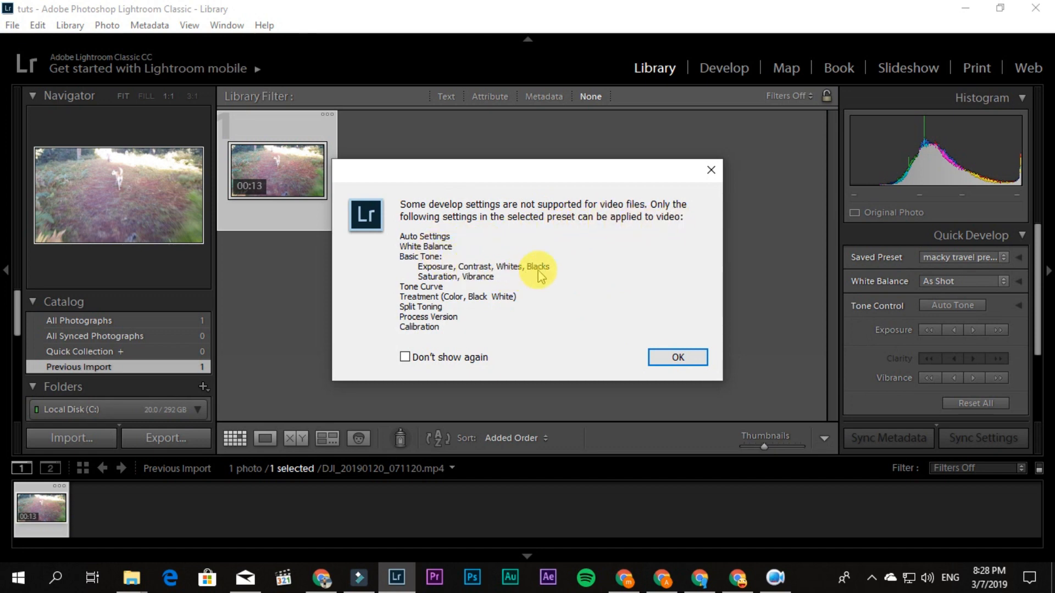
mouse_move(467, 281)
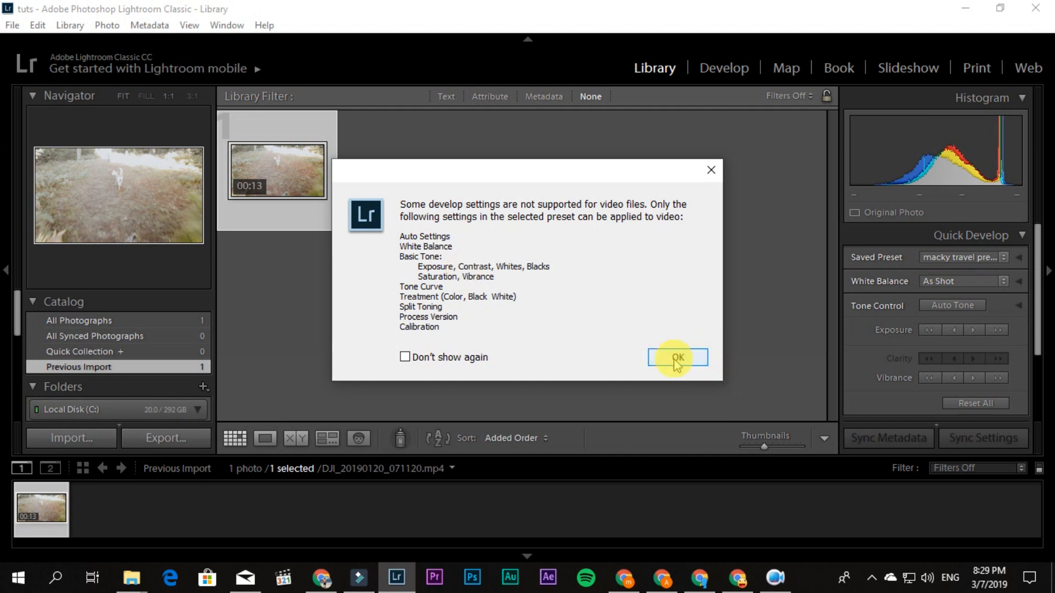
Dismiss the unsupported-settings notice, view the clip large, and play it through to the end
click(677, 357)
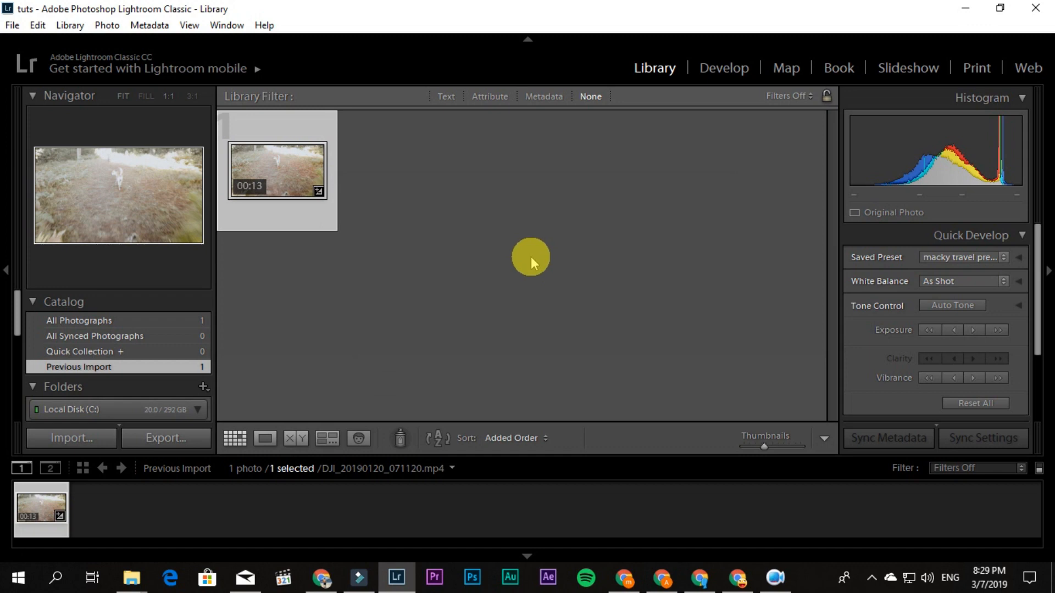
mouse_move(258, 166)
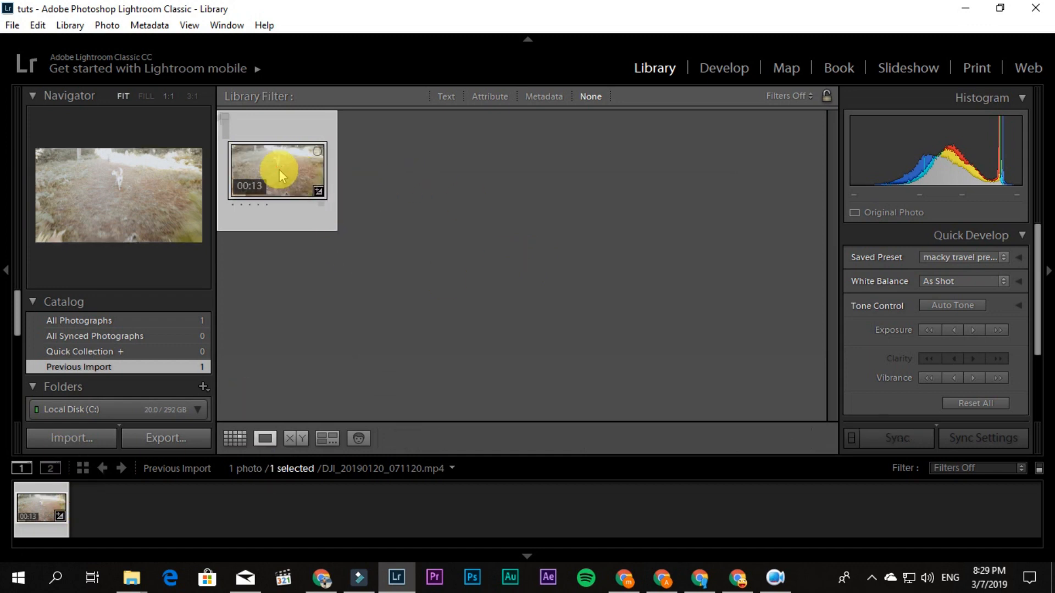
double_click(276, 170)
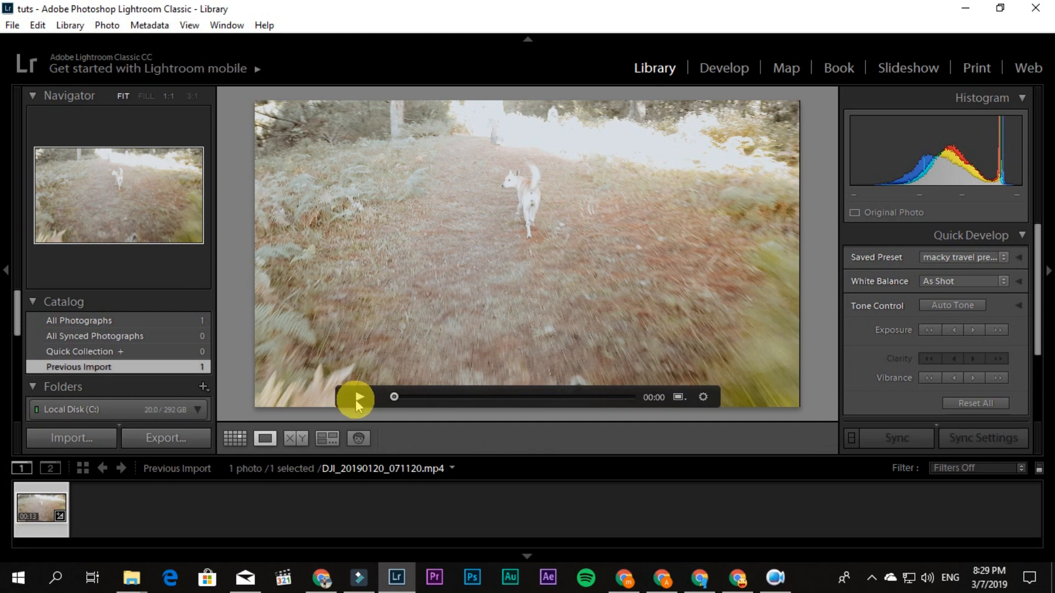
click(357, 398)
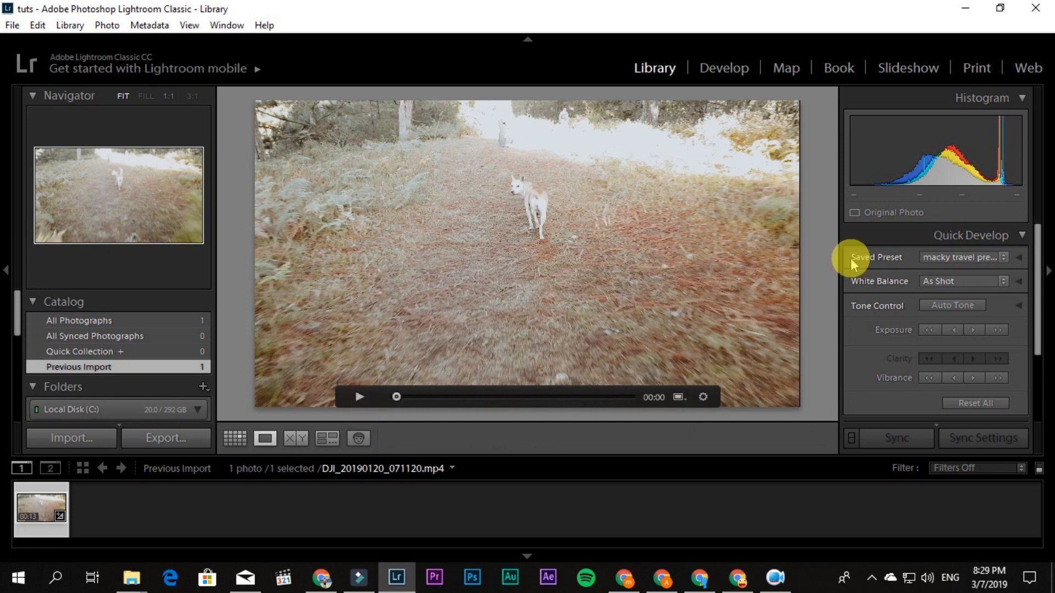
mouse_move(472, 258)
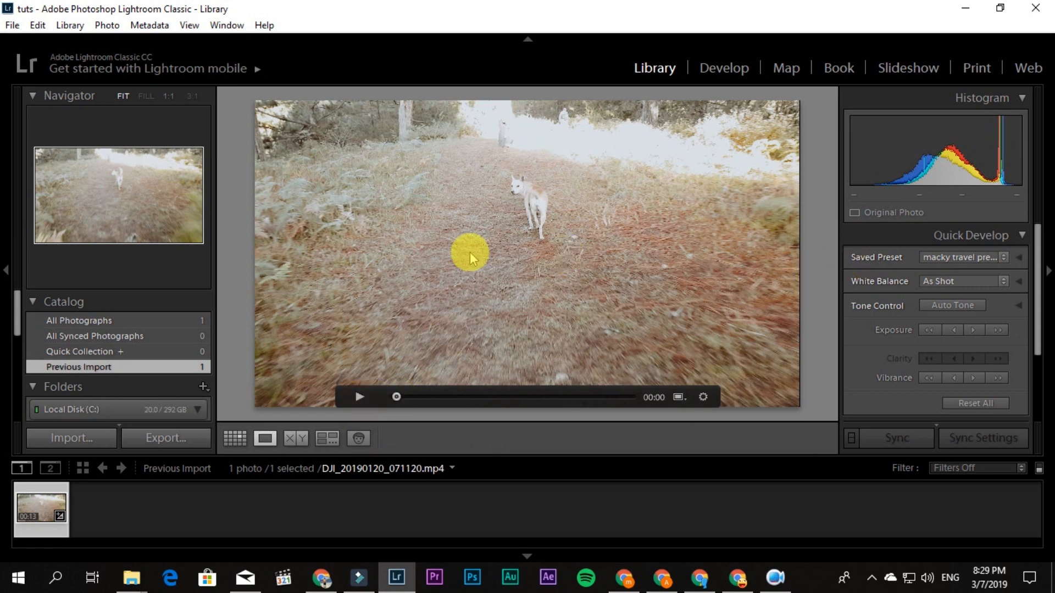
mouse_move(999, 313)
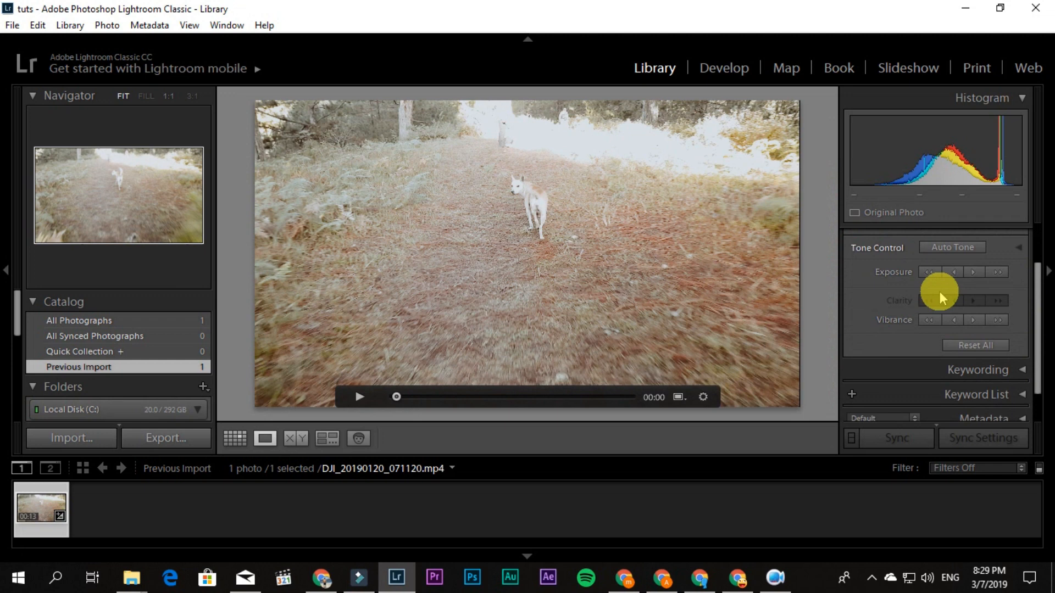
mouse_move(953, 272)
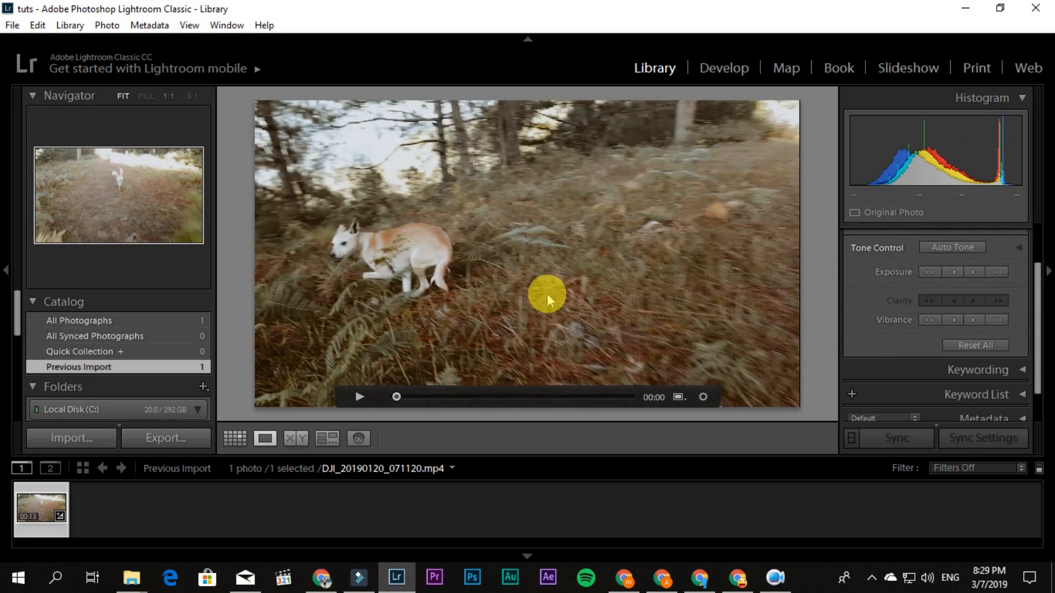
mouse_move(445, 404)
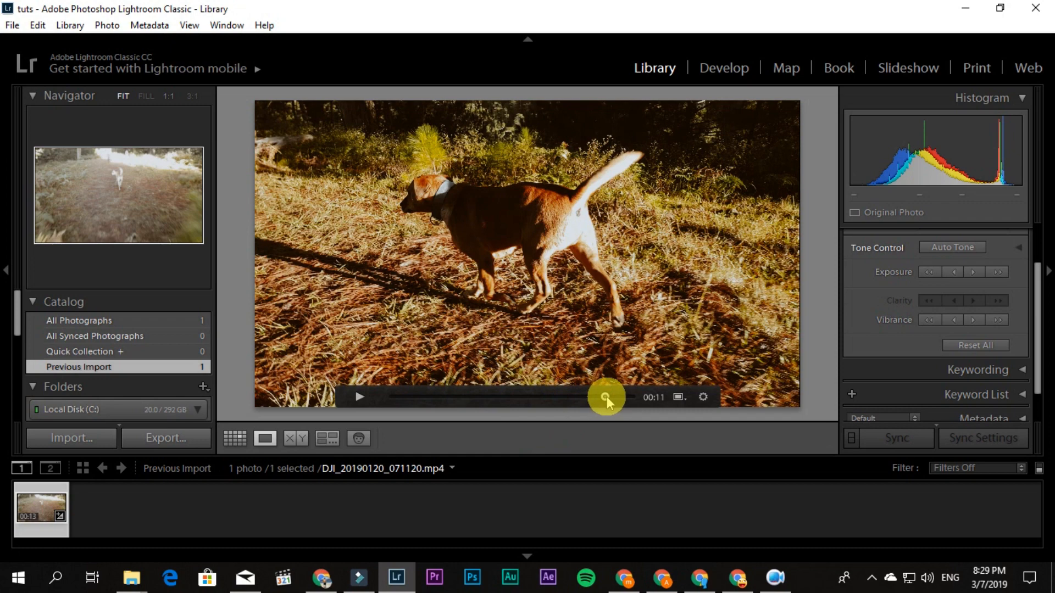
drag(605, 396, 620, 397)
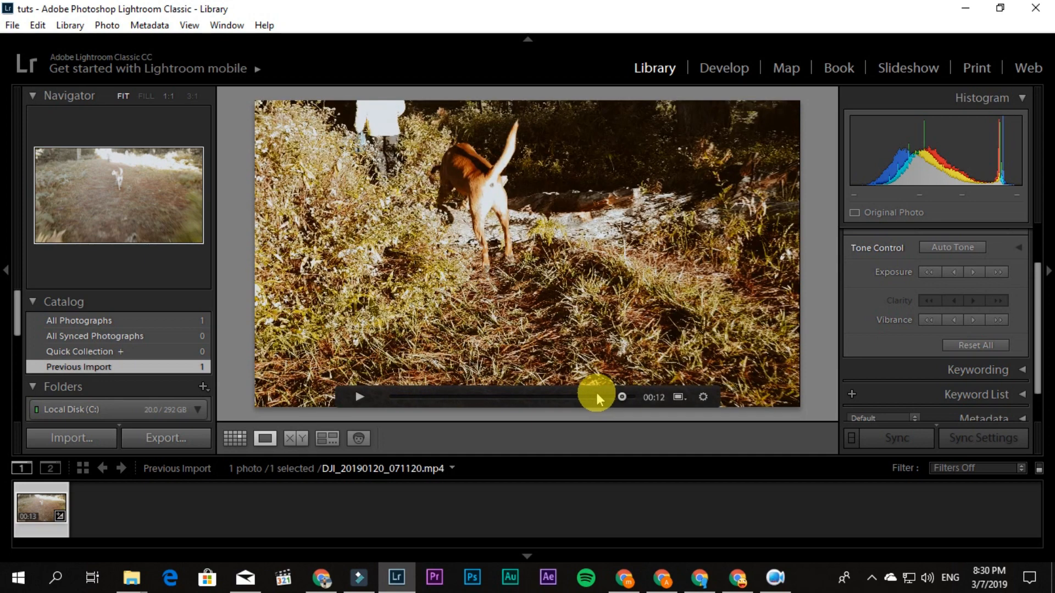
Export the video to a Desktop subfolder named 'VIDE'
click(13, 25)
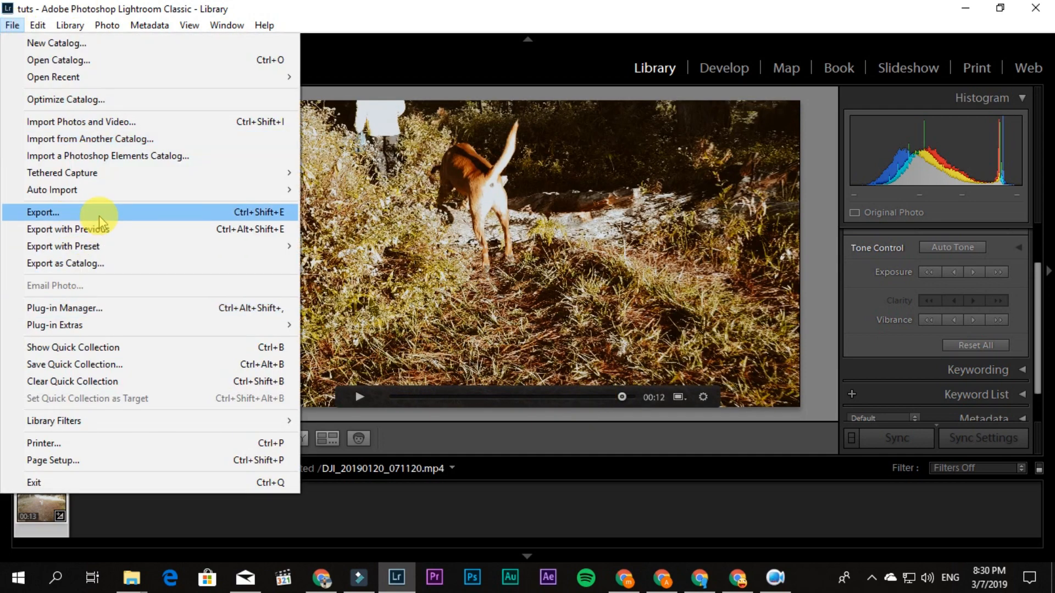
click(40, 212)
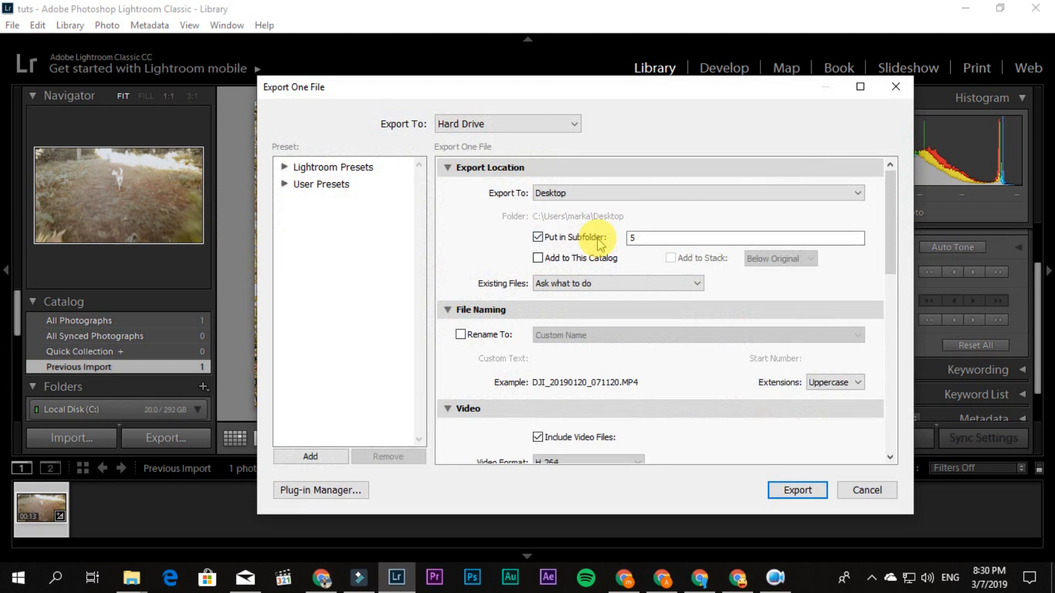
click(745, 238)
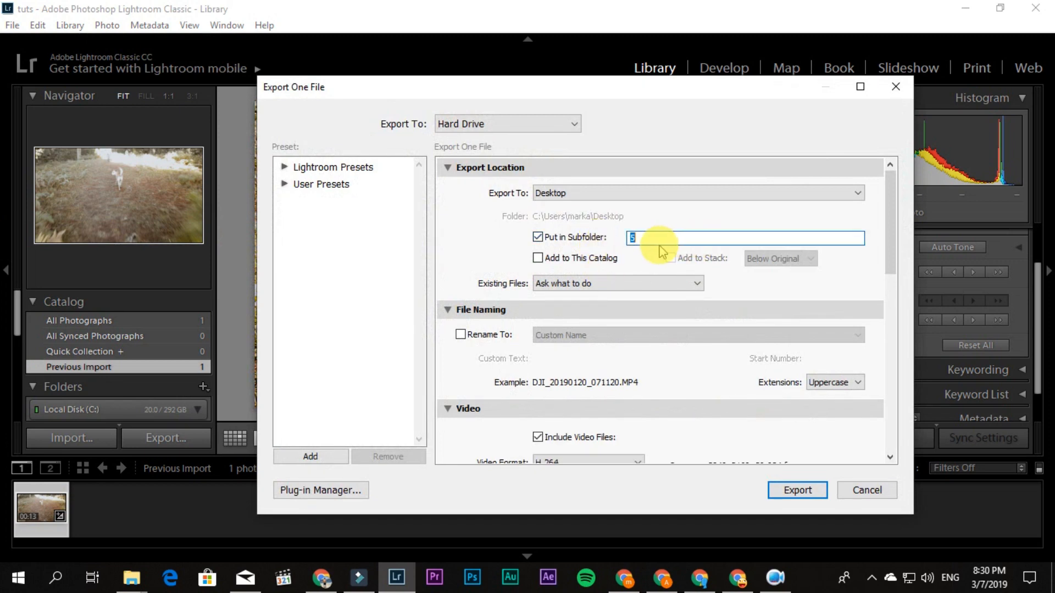
text(VIDE)
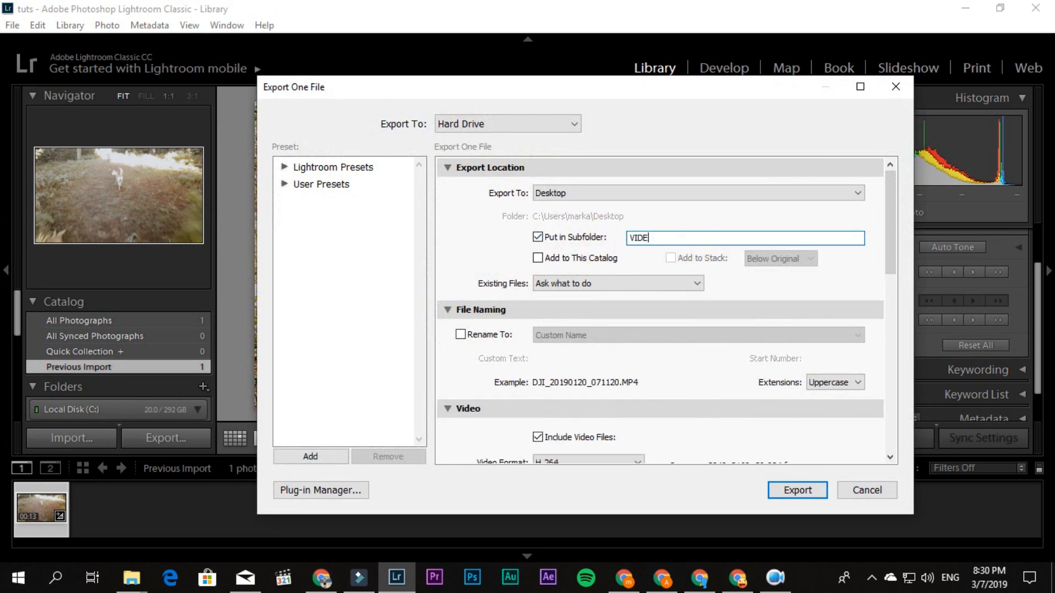
scroll(down, 3)
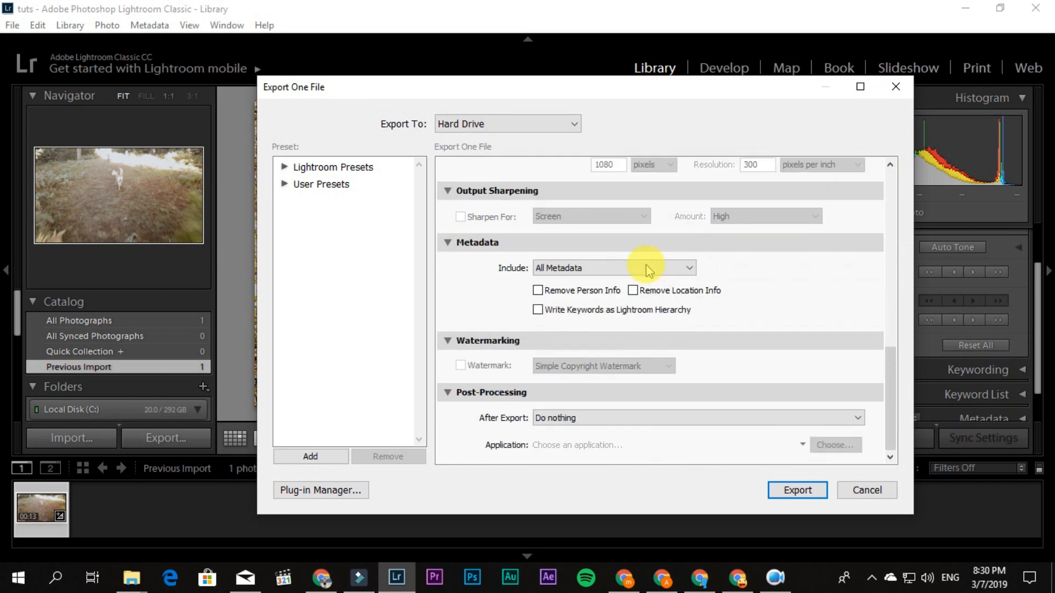
mouse_move(731, 284)
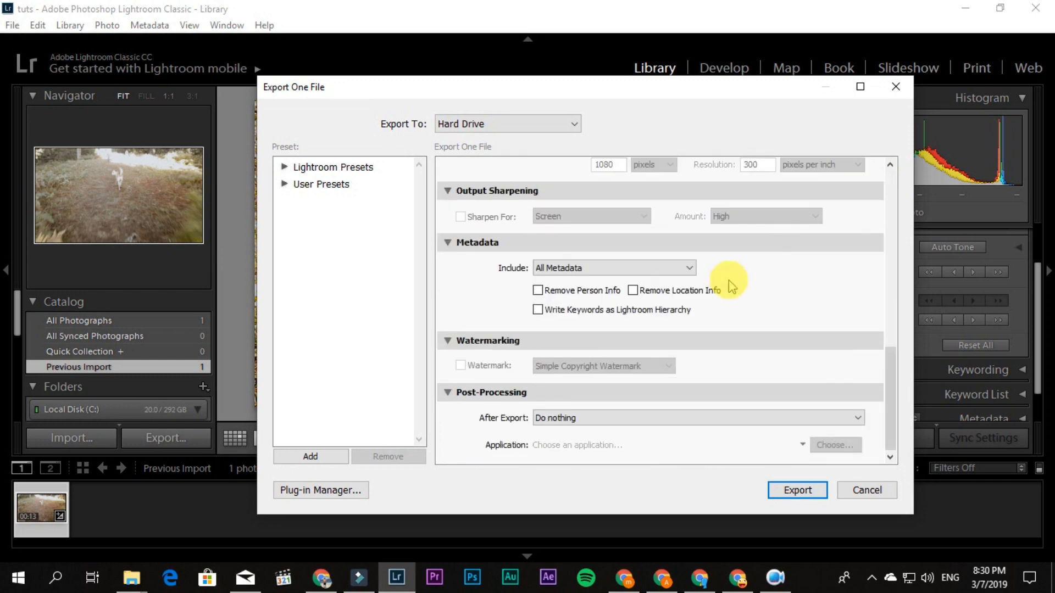
click(797, 490)
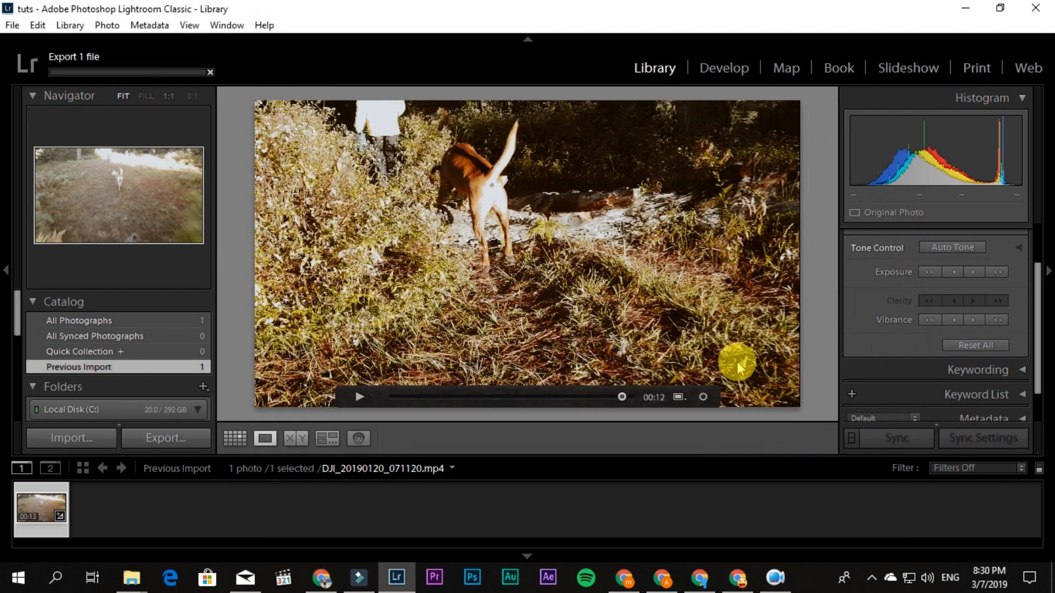
mouse_move(529, 251)
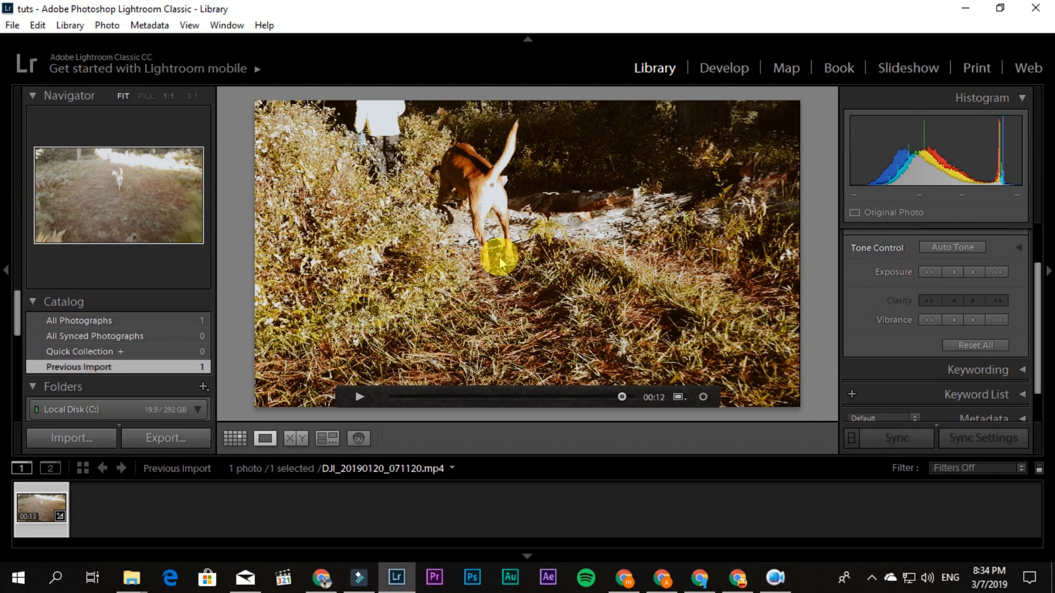
Once the export finishes, switch to File Explorer from the taskbar
click(357, 578)
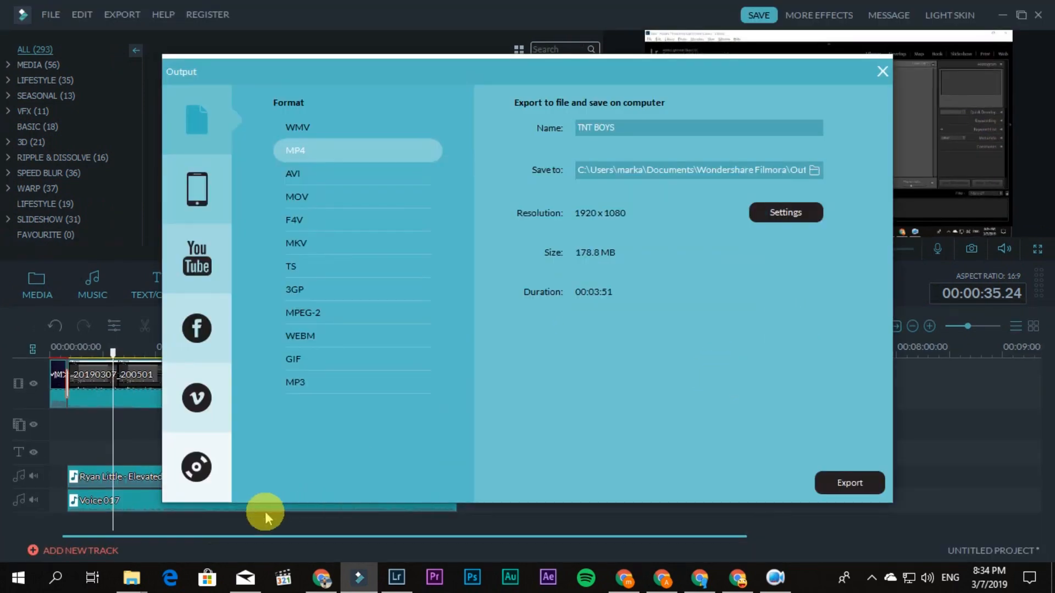
click(130, 578)
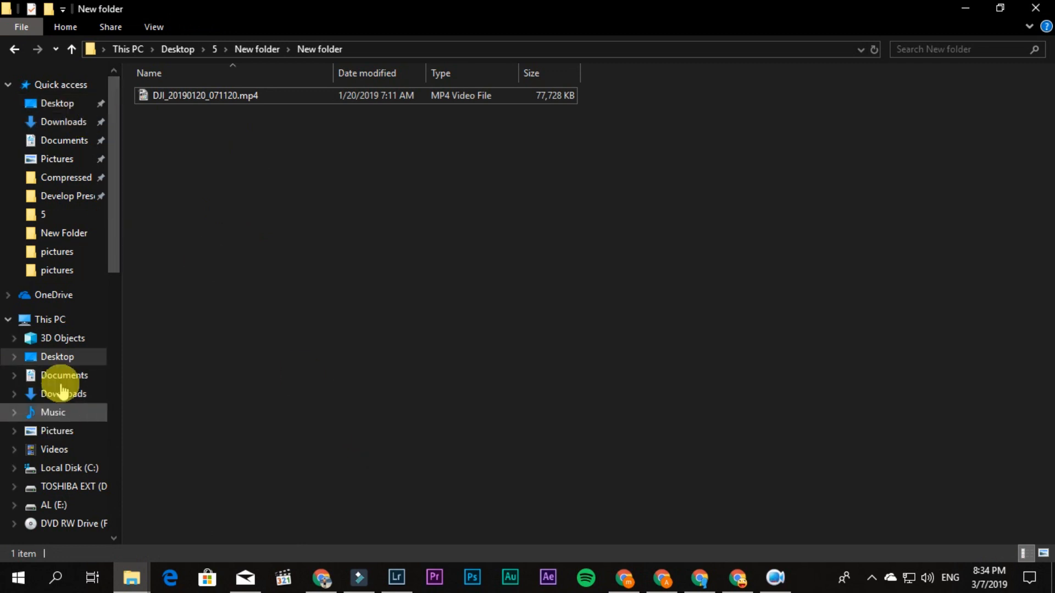
Go to the Desktop in File Explorer and open the video folder
click(61, 84)
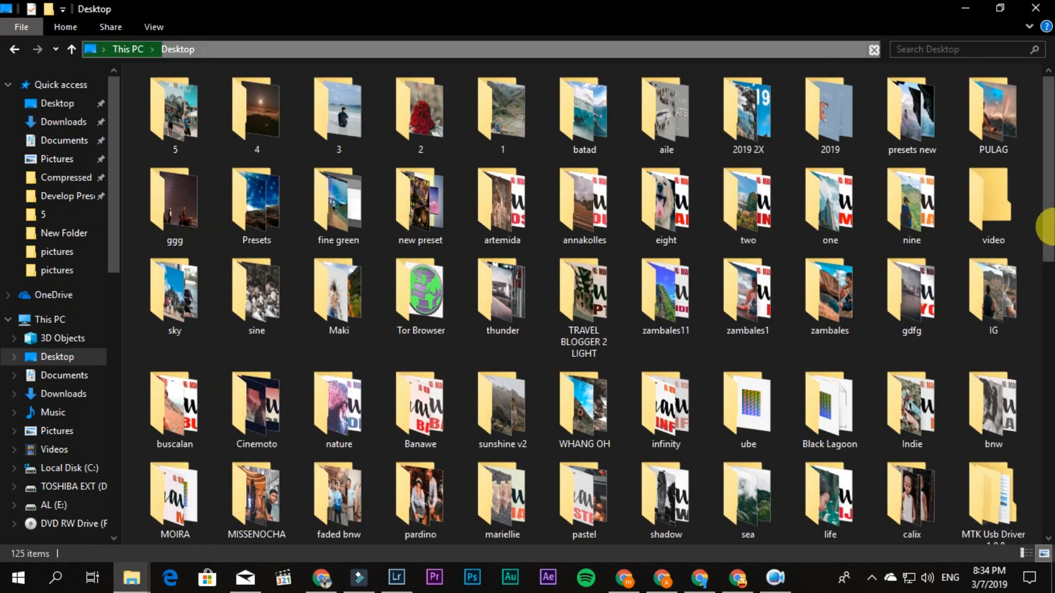
scroll(down, 3)
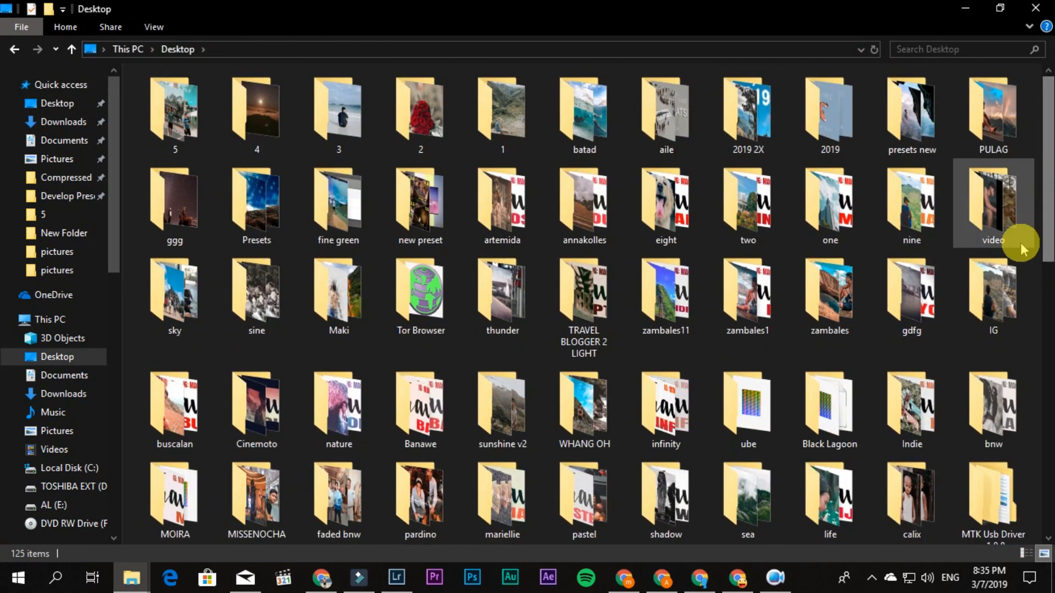
double_click(992, 202)
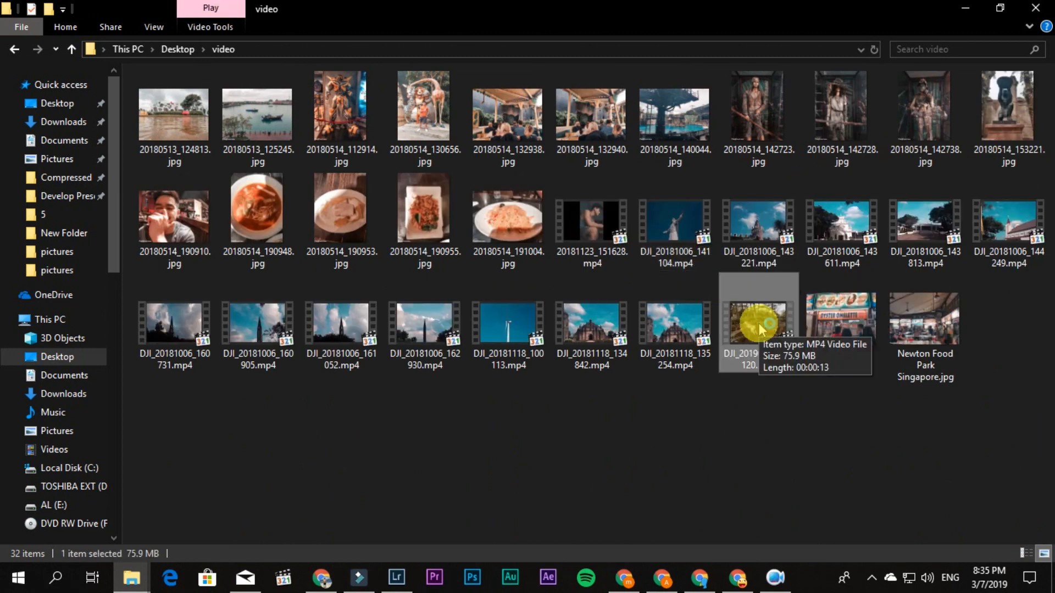
Open DJI_20190120_071120.mp4 in Media Player Classic and start playback
double_click(758, 325)
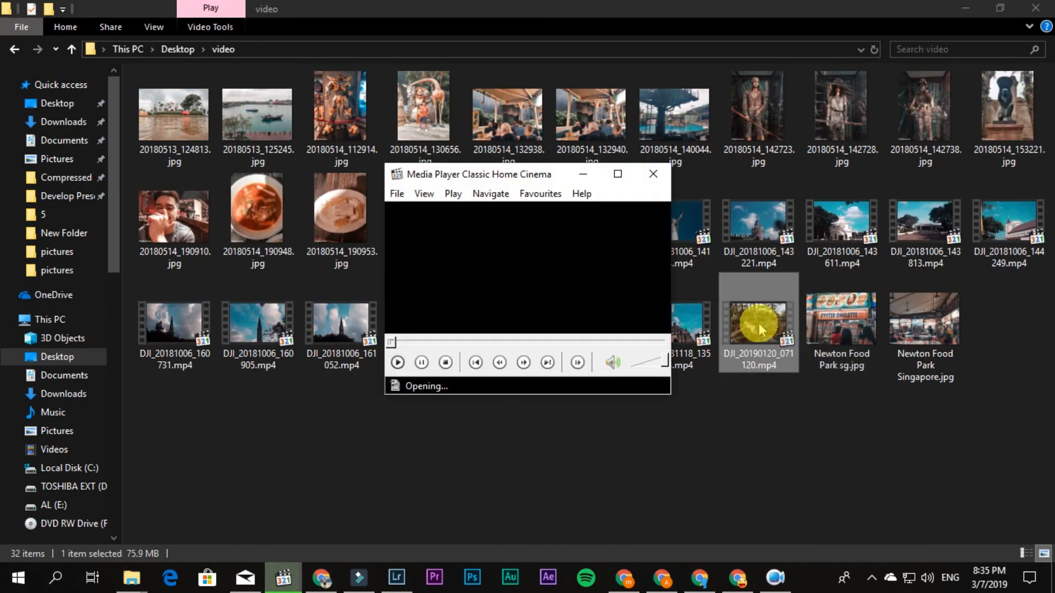
click(653, 174)
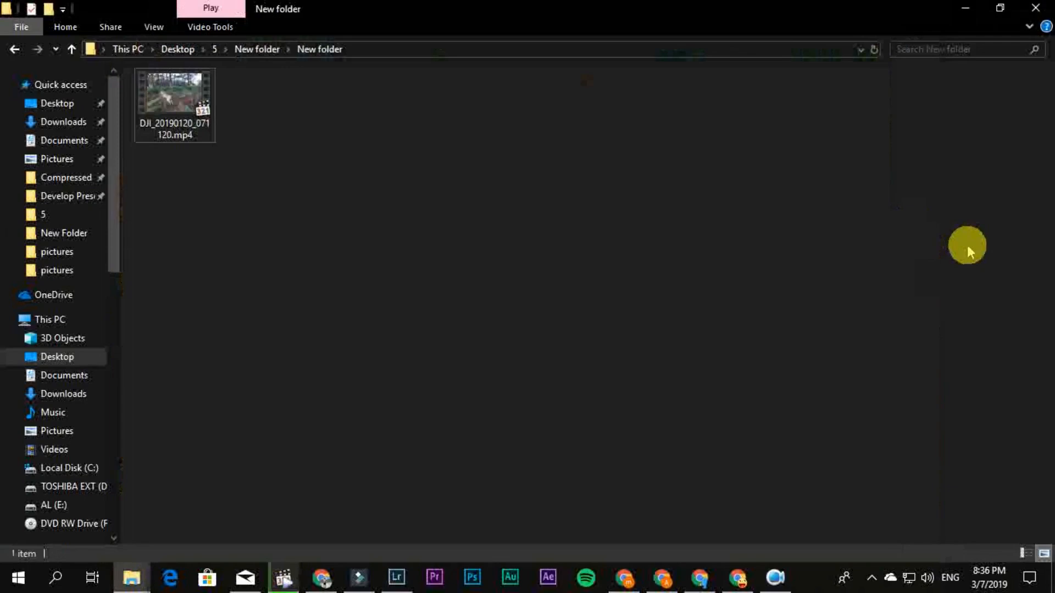
mouse_move(801, 251)
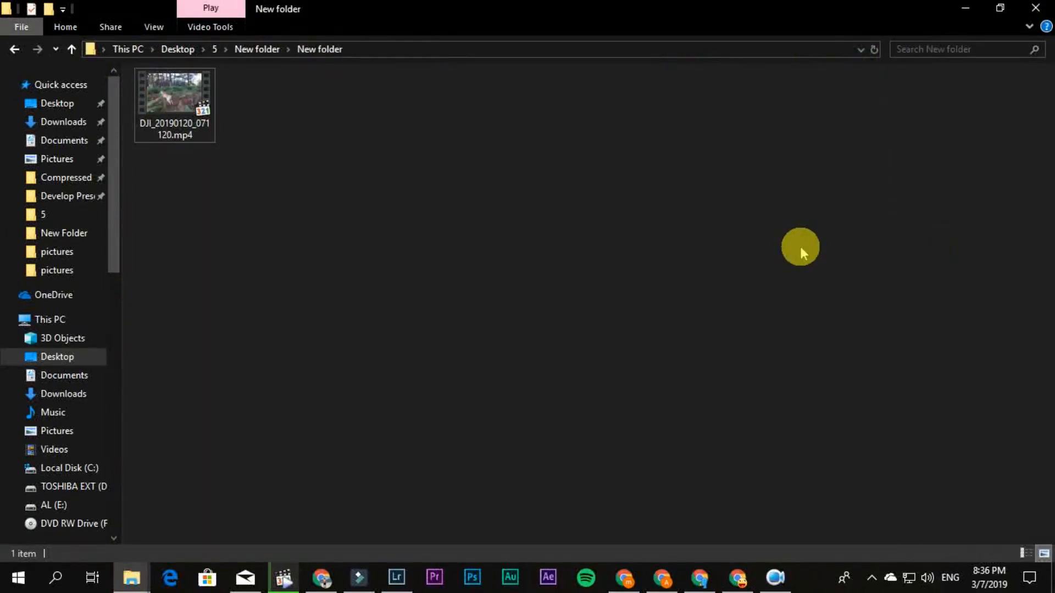